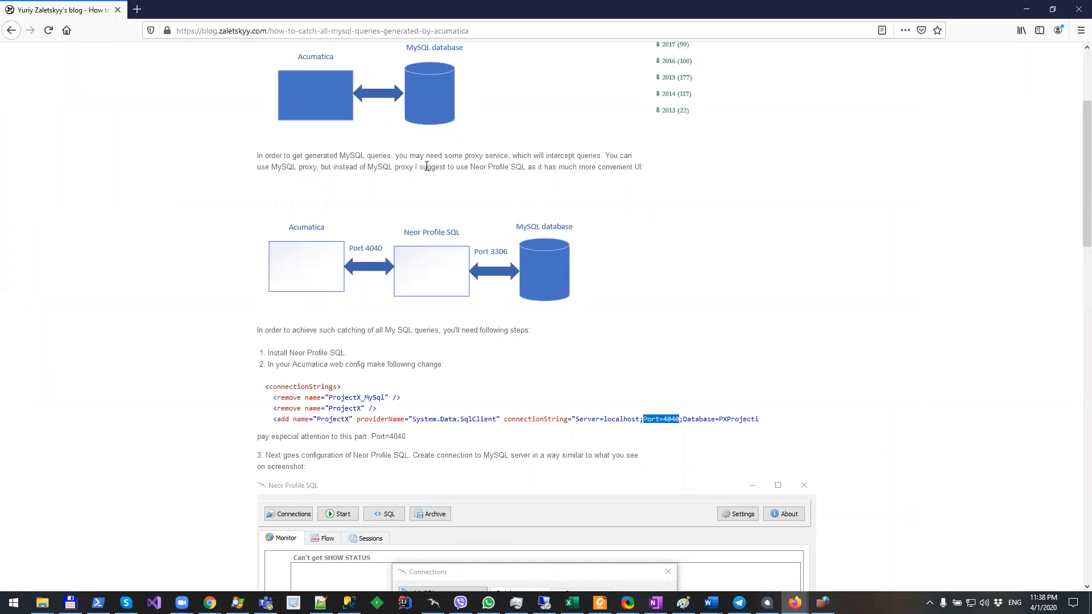
pyautogui.moveTo(479, 158)
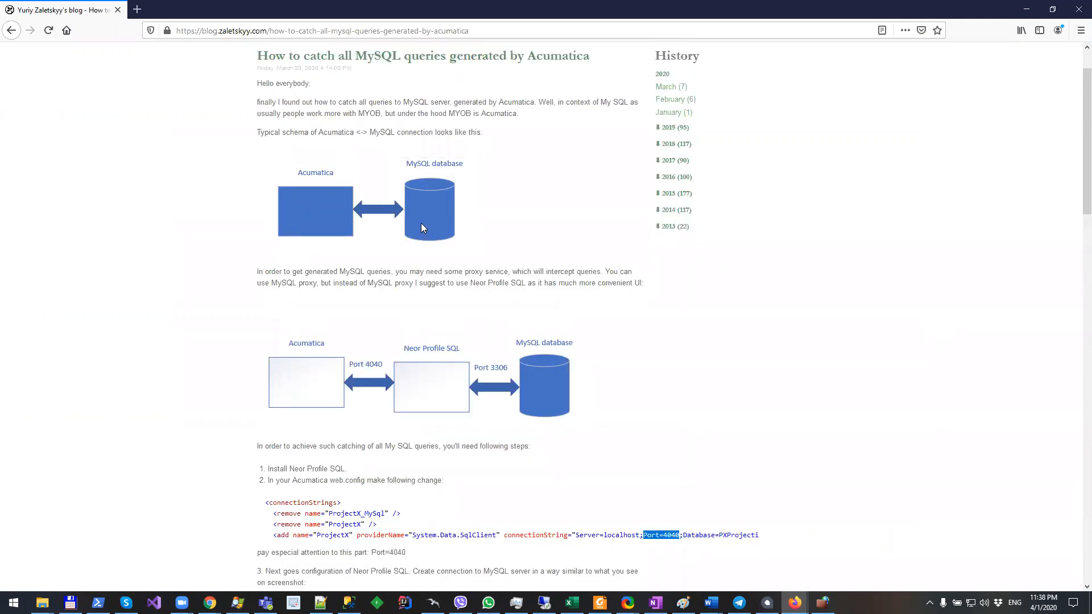
pyautogui.moveTo(343, 229)
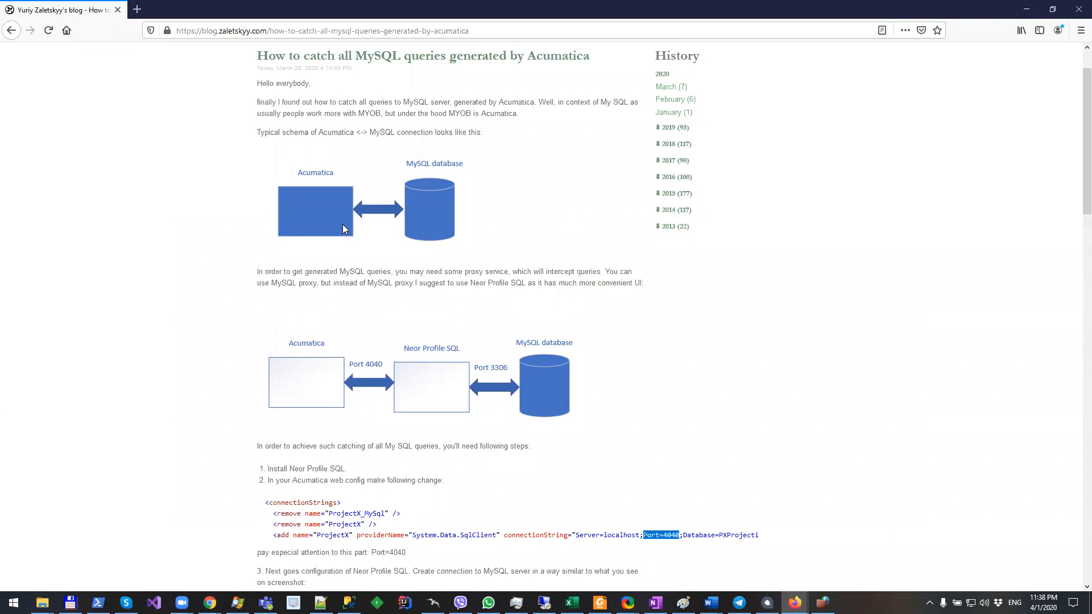
pyautogui.moveTo(393, 163)
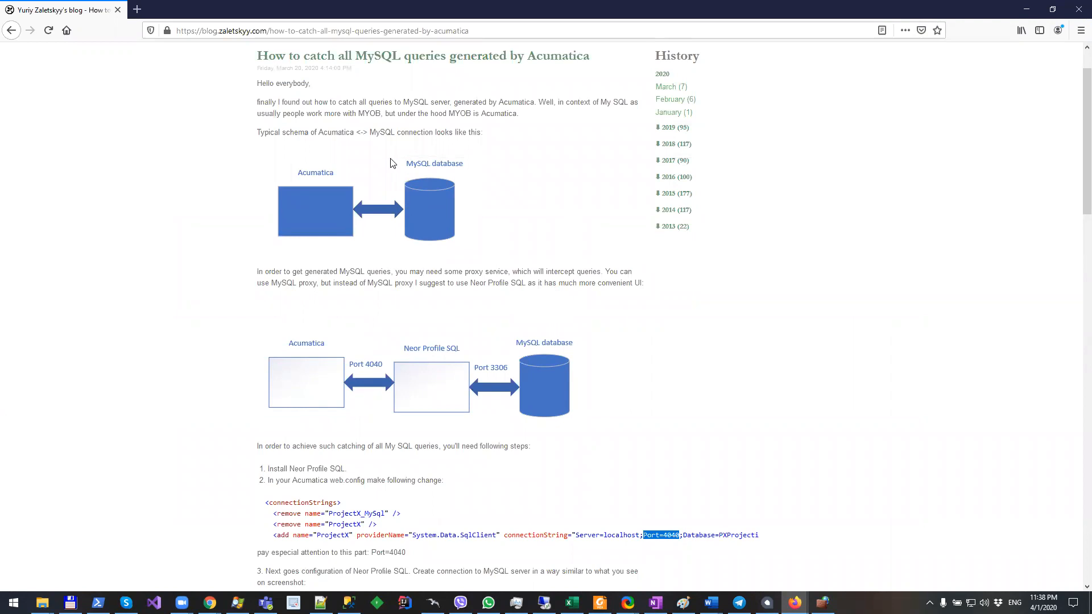
pyautogui.moveTo(473, 247)
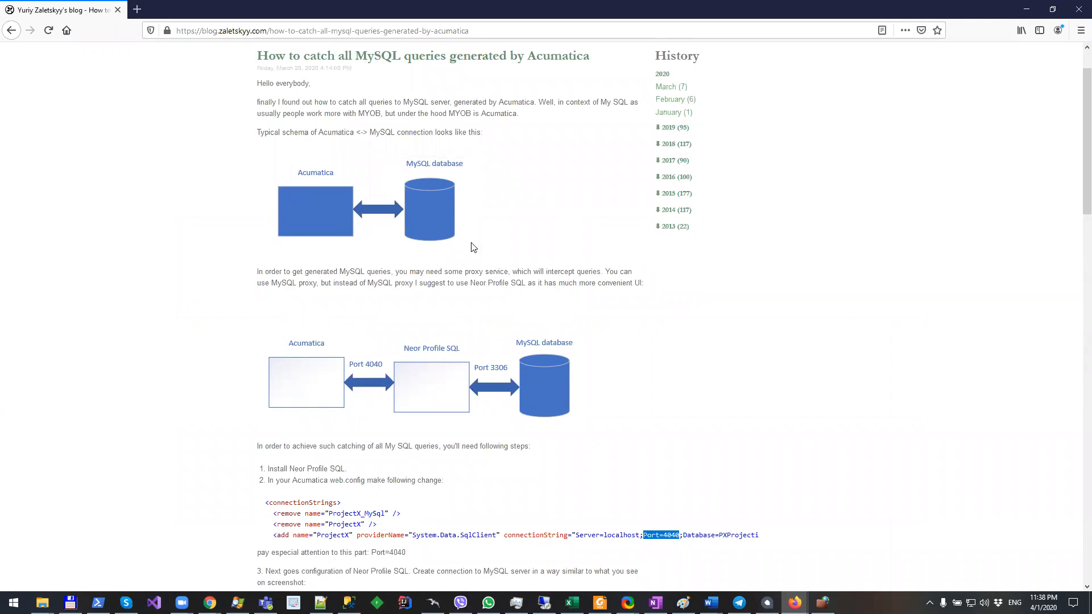
pyautogui.moveTo(470, 263)
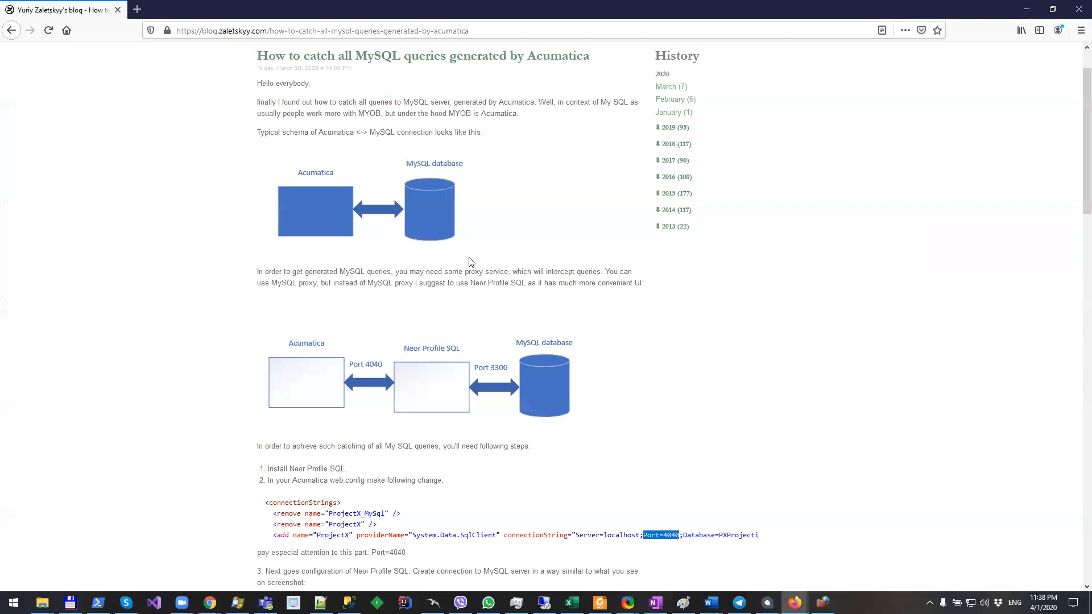
pyautogui.moveTo(338, 206)
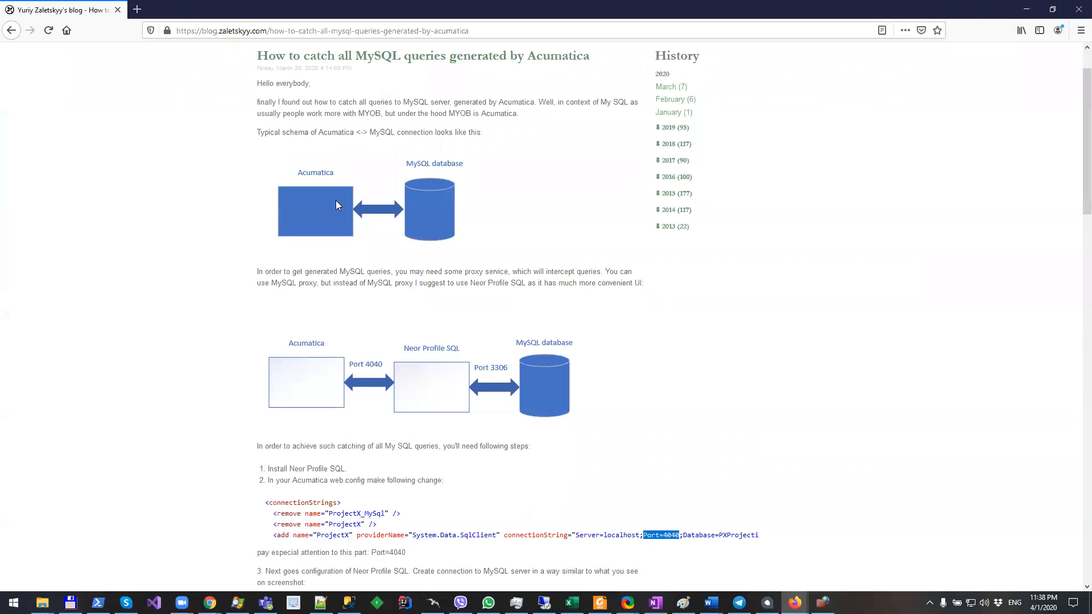
pyautogui.moveTo(471, 217)
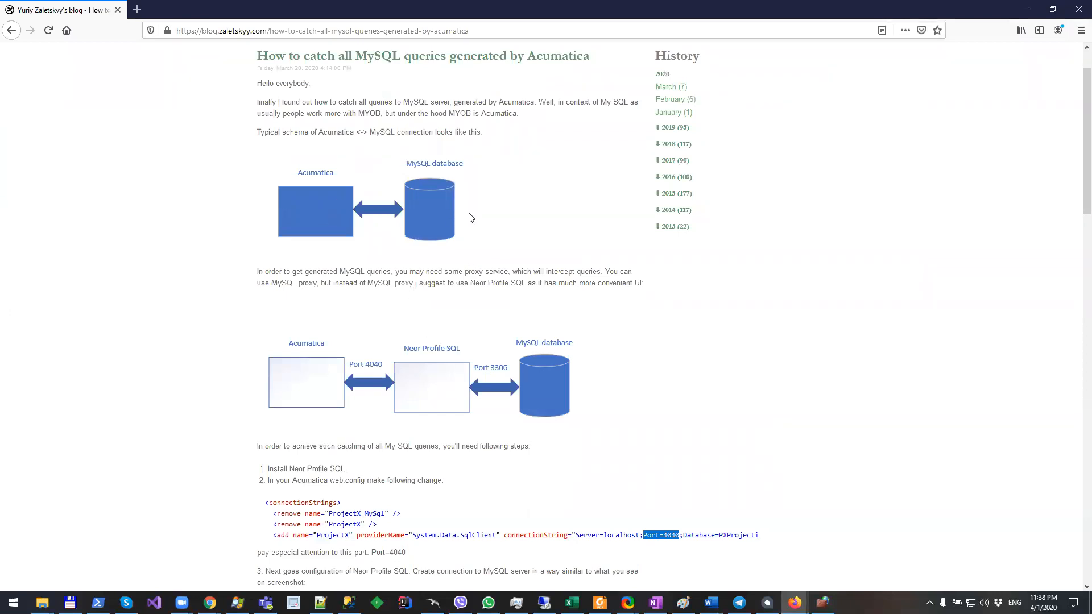
pyautogui.moveTo(439, 226)
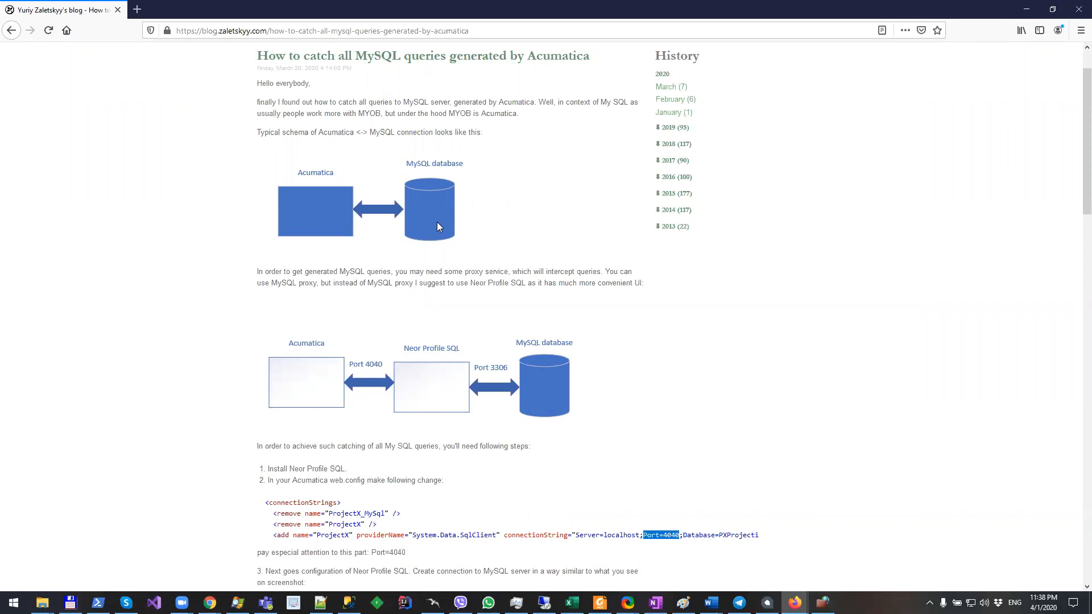
# - Scroll the article down to step 3, the Neor Profile SQL connection setup
pyautogui.scroll(-3)
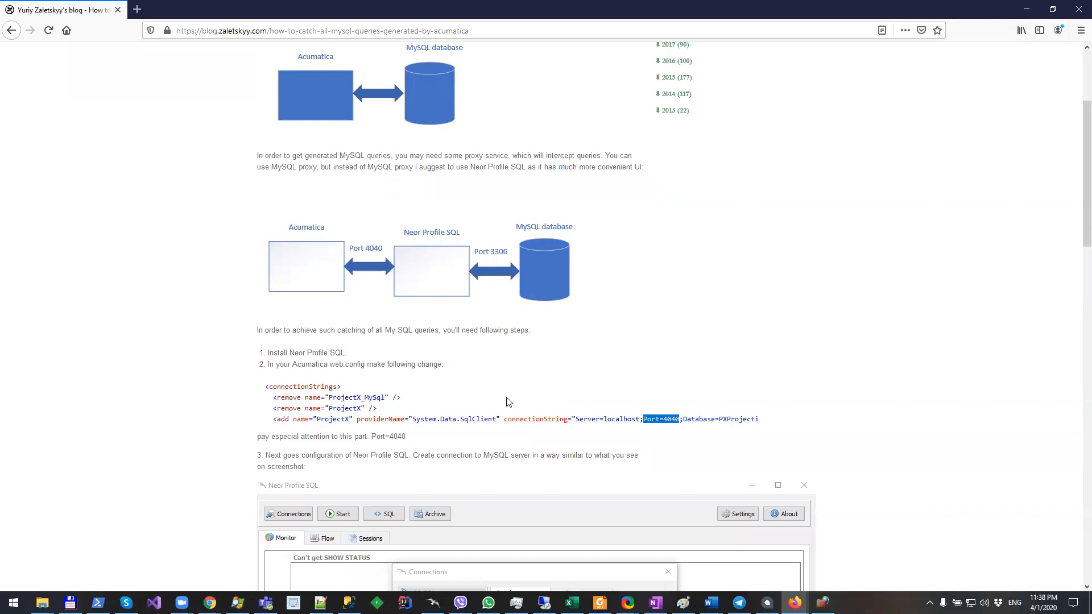
pyautogui.moveTo(432, 263)
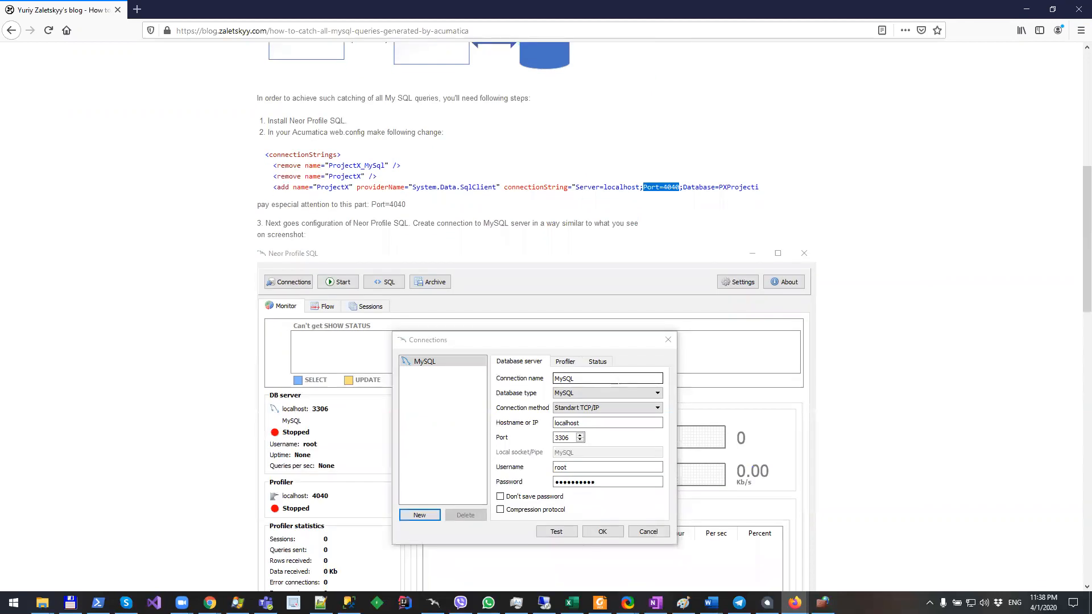
pyautogui.moveTo(377, 149)
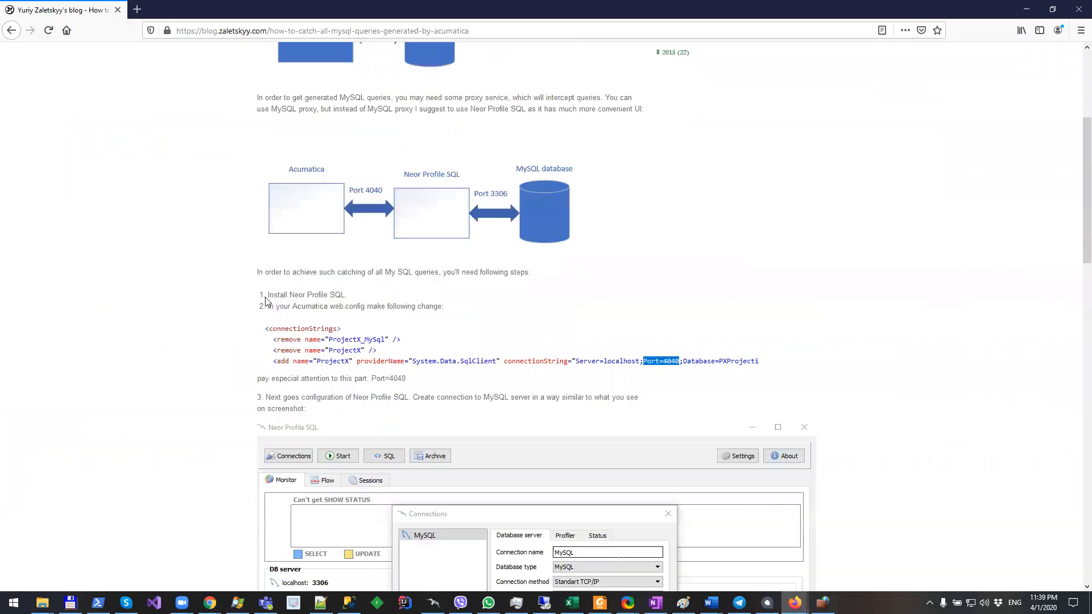
pyautogui.moveTo(390, 299)
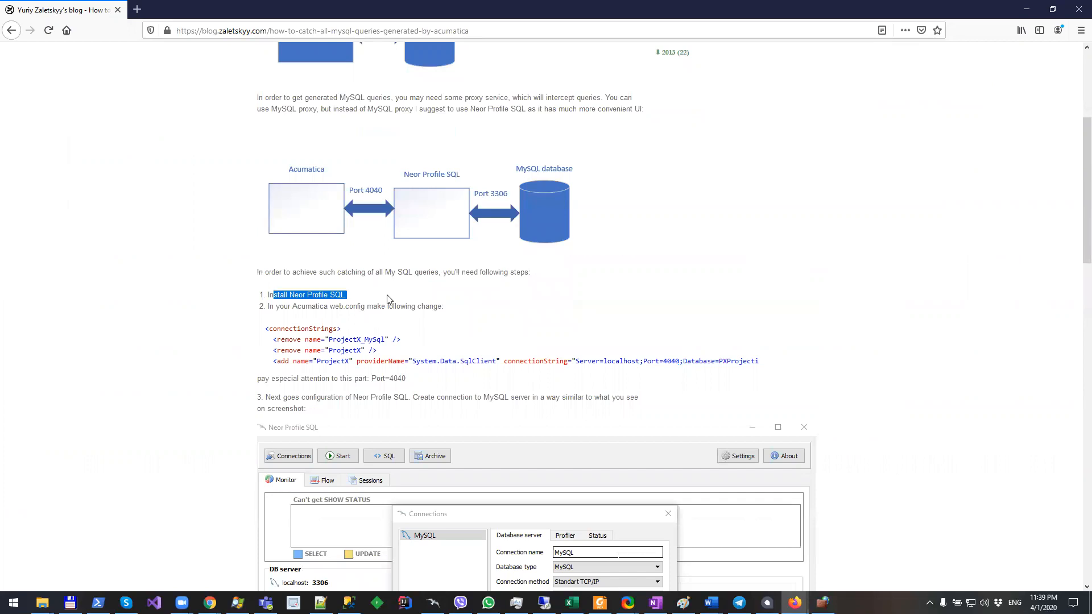
pyautogui.moveTo(399, 301)
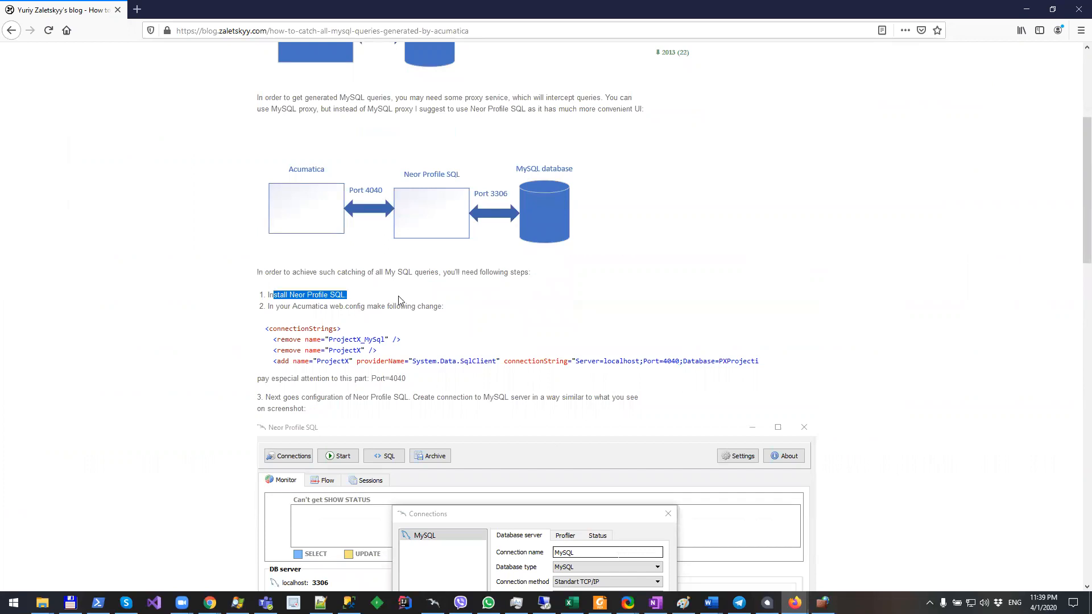
pyautogui.moveTo(653, 435)
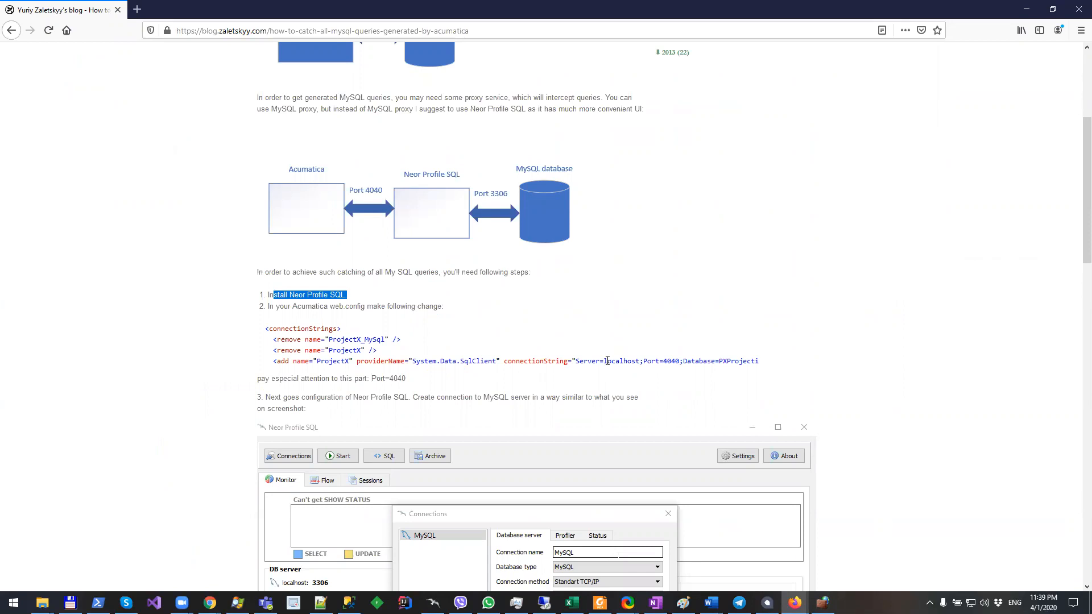
# - Highlight port 4040 in the connection string and reveal the Connections screenshot (localhost, 3306)
pyautogui.doubleClick(623, 361)
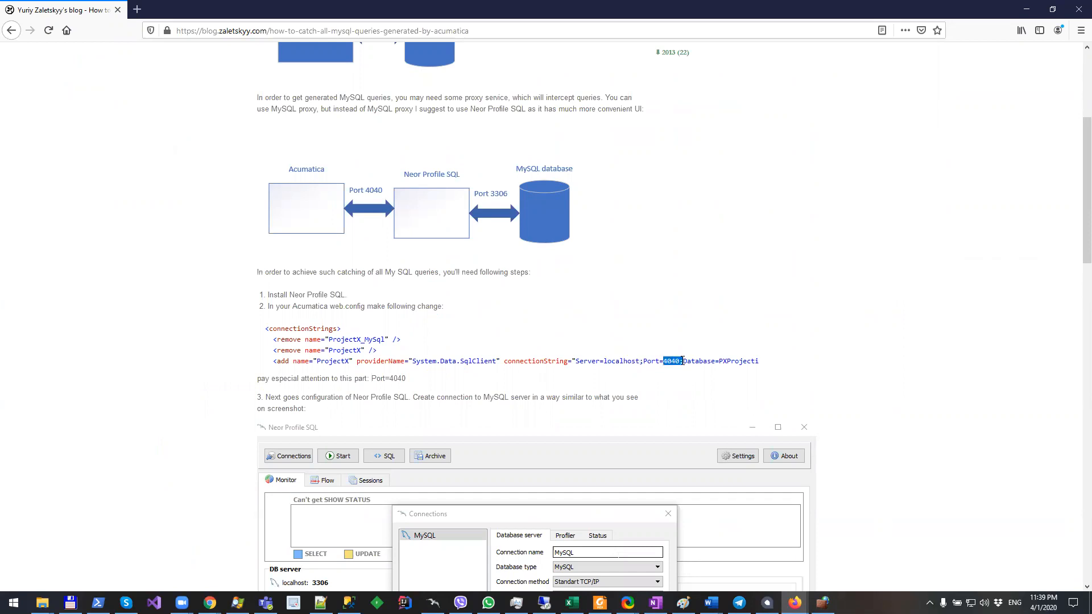
pyautogui.scroll(-3)
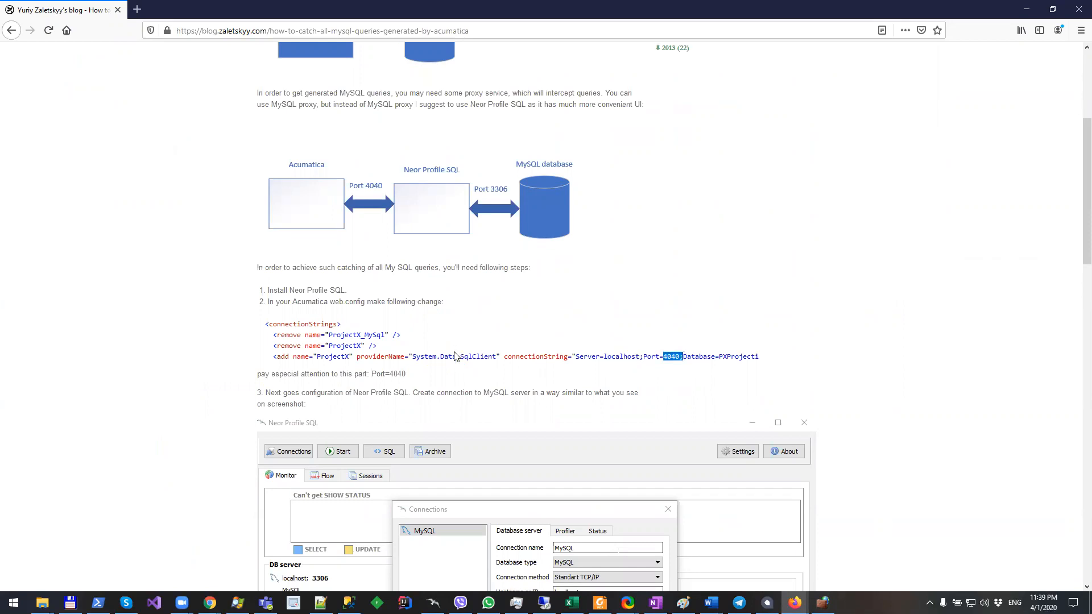
pyautogui.scroll(-3)
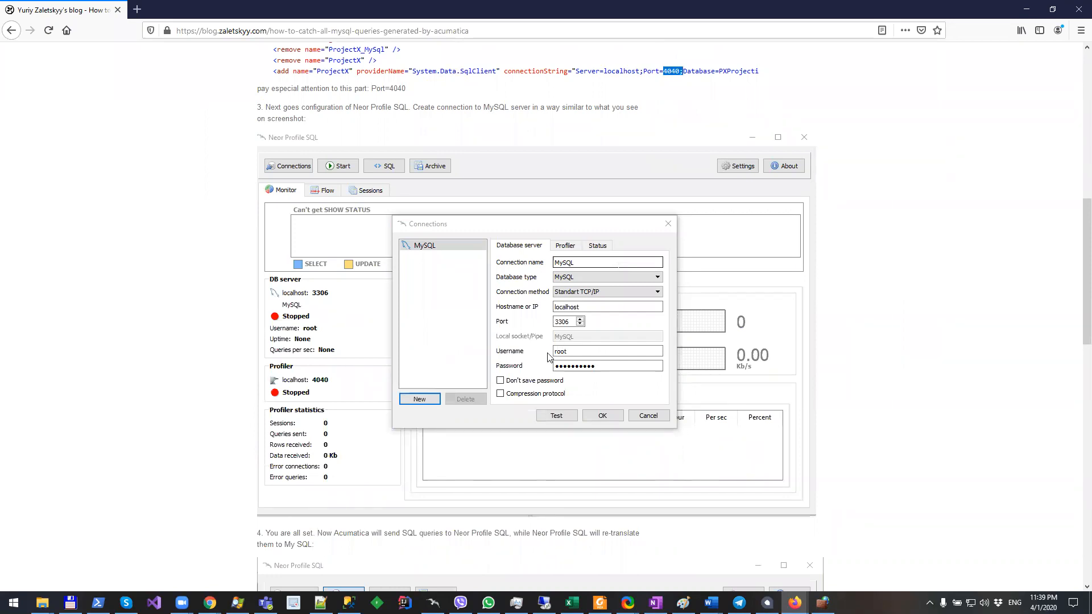
pyautogui.moveTo(772, 591)
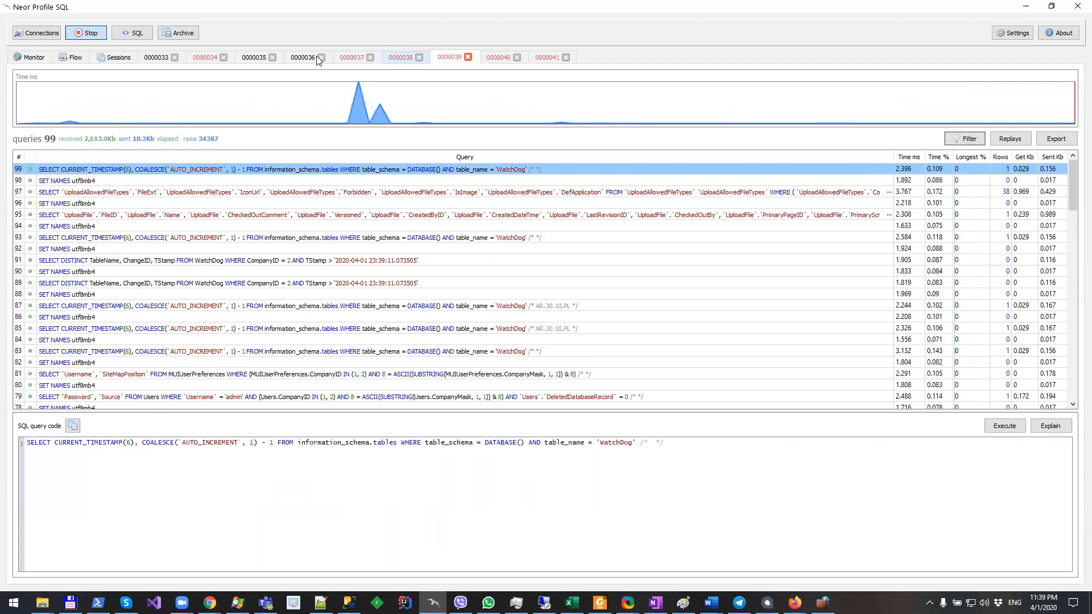
# - Review sessions 0000037 and 0000042, ending on the SET NAMES utf8mb4 query
pyautogui.click(352, 57)
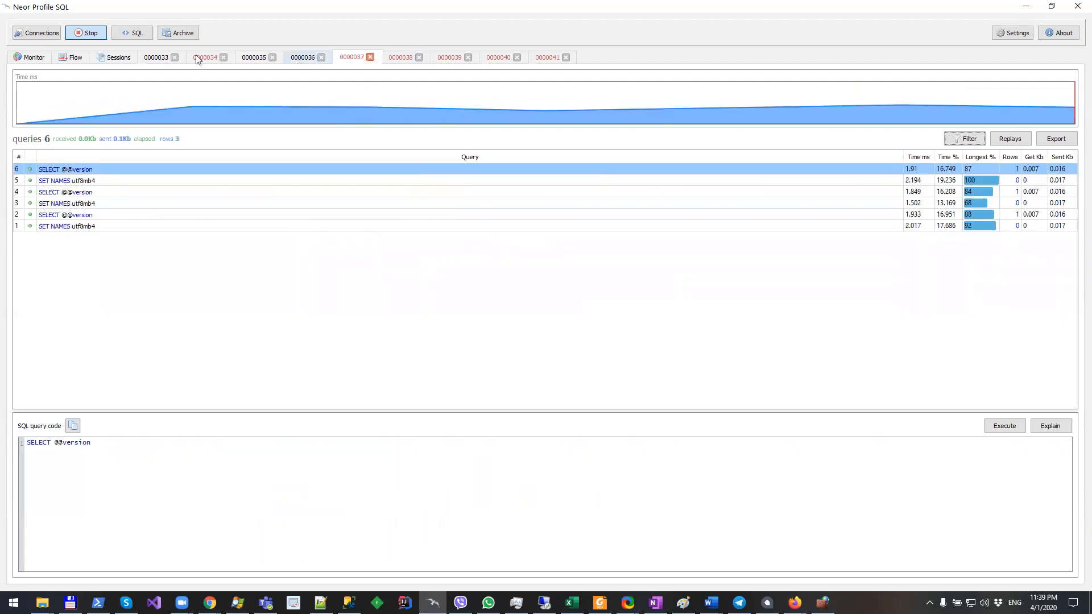
pyautogui.click(155, 57)
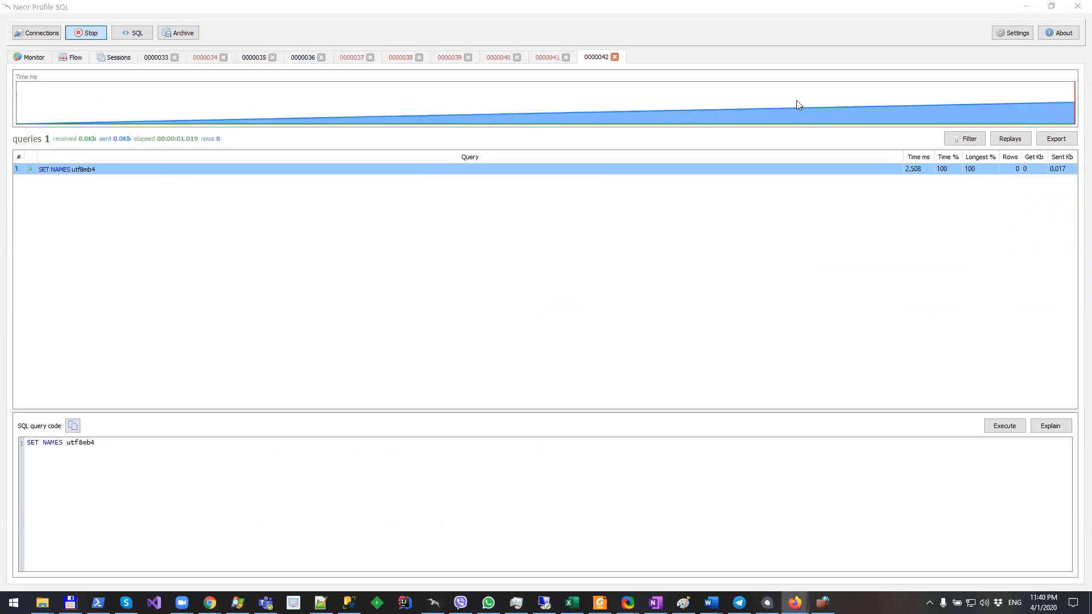
pyautogui.moveTo(761, 9)
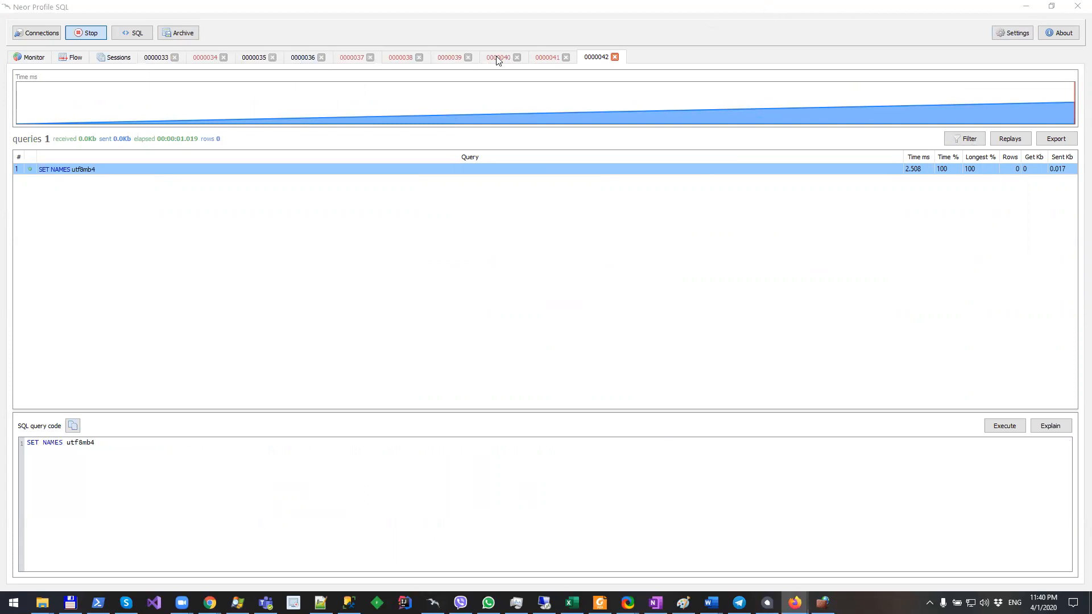
# - Open session 0000040 to list its 64 captured GI queries
pyautogui.click(500, 57)
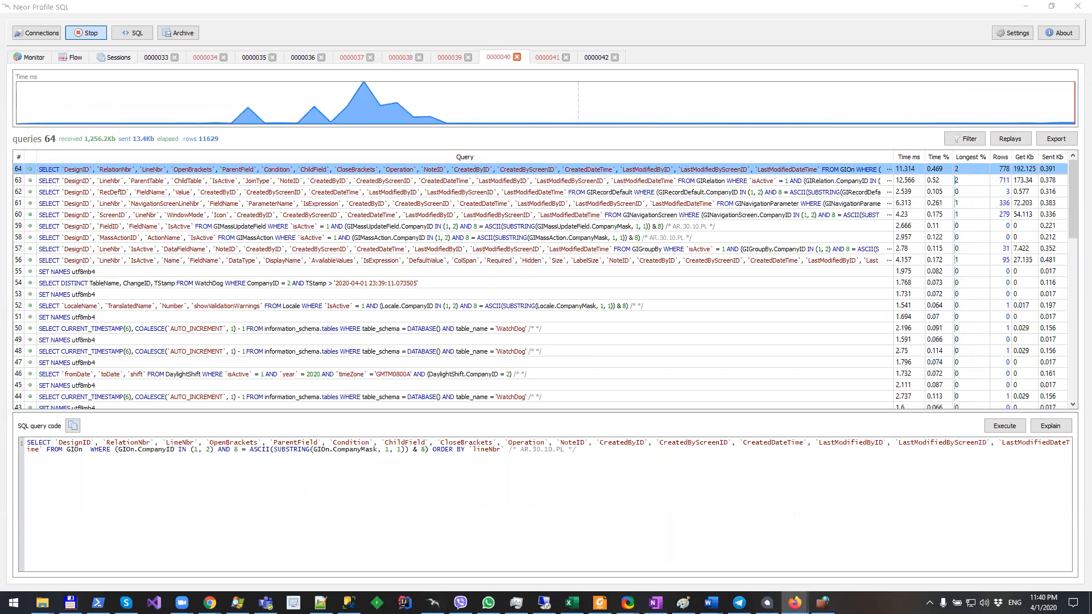
pyautogui.moveTo(281, 227)
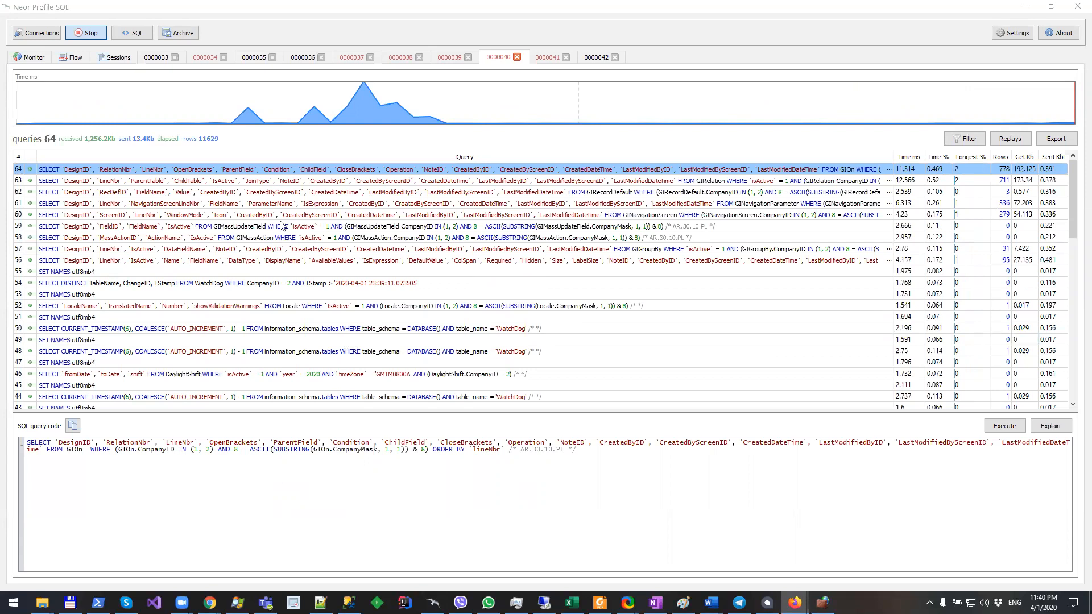
pyautogui.moveTo(284, 221)
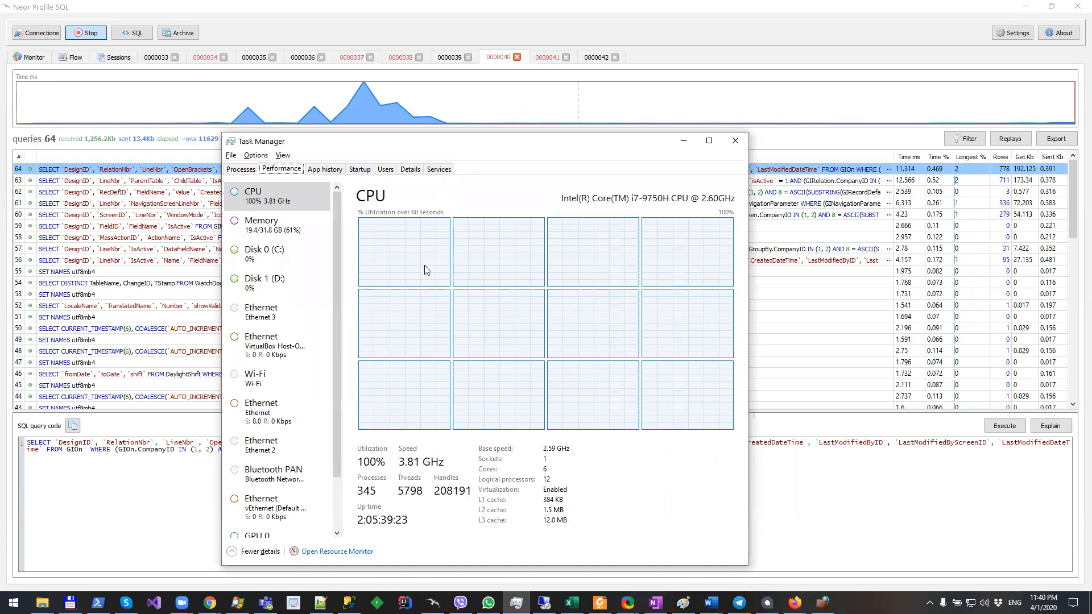
pyautogui.moveTo(396, 308)
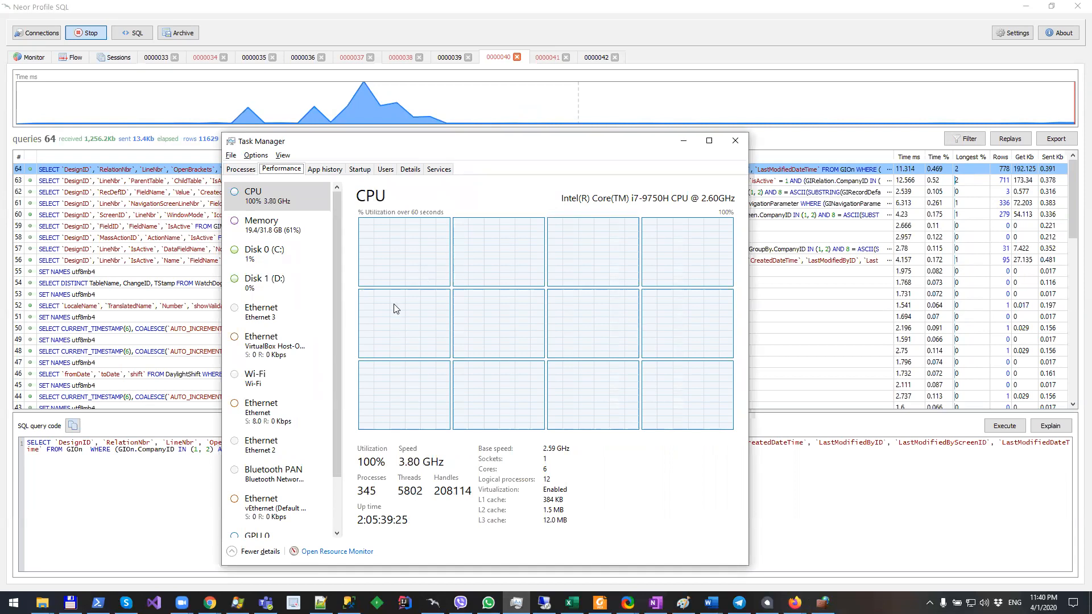
pyautogui.moveTo(510, 224)
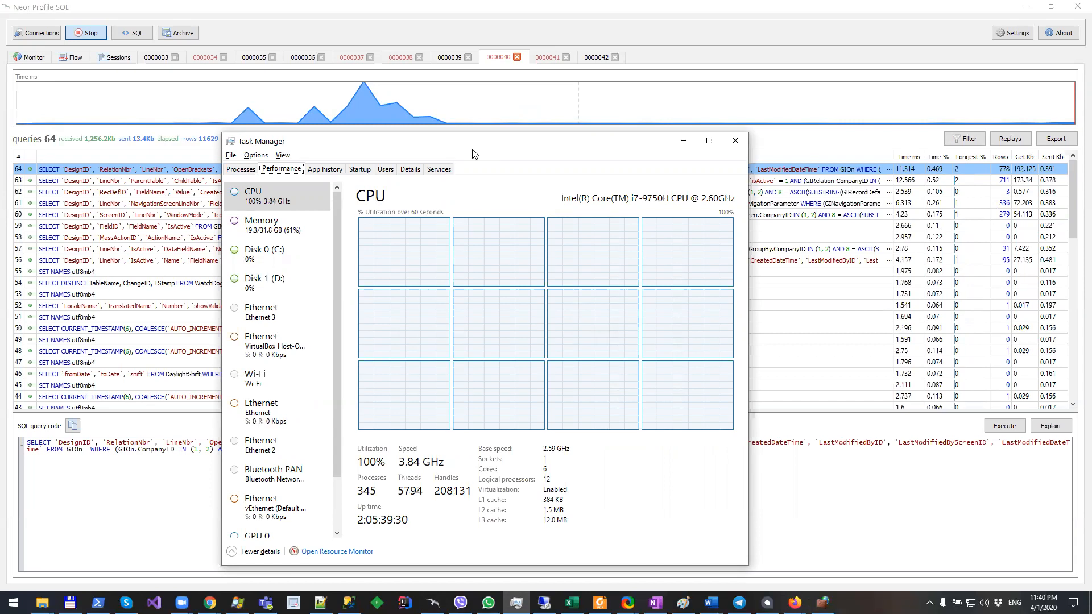
# - View the Task Manager CPU graph showing 100% utilization
pyautogui.click(735, 140)
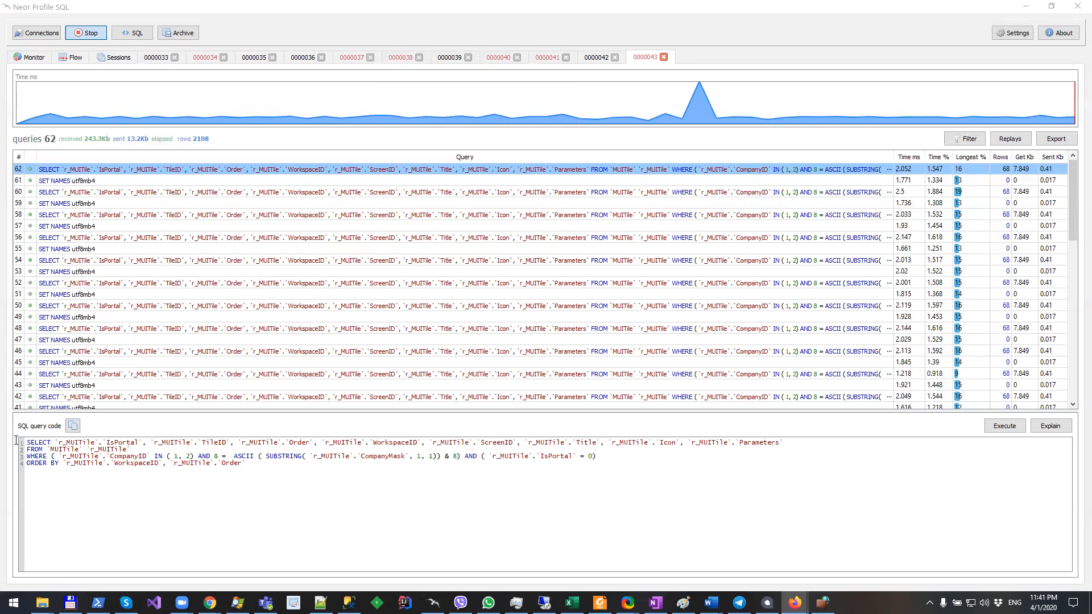
# - Display the SQL code of MUITile query 56 in session 0000043
pyautogui.click(460, 238)
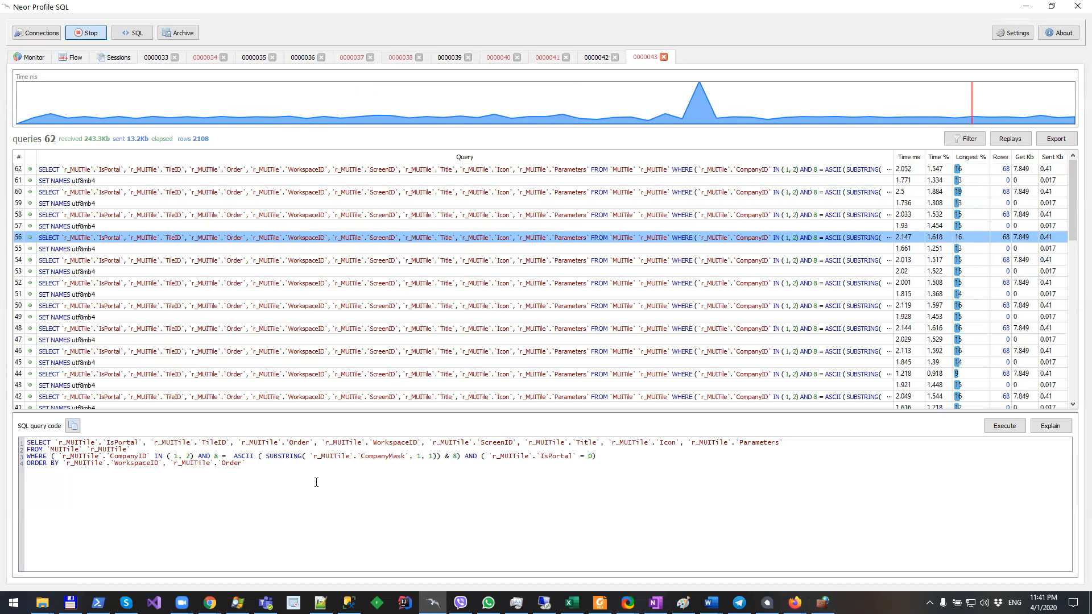
pyautogui.moveTo(380, 466)
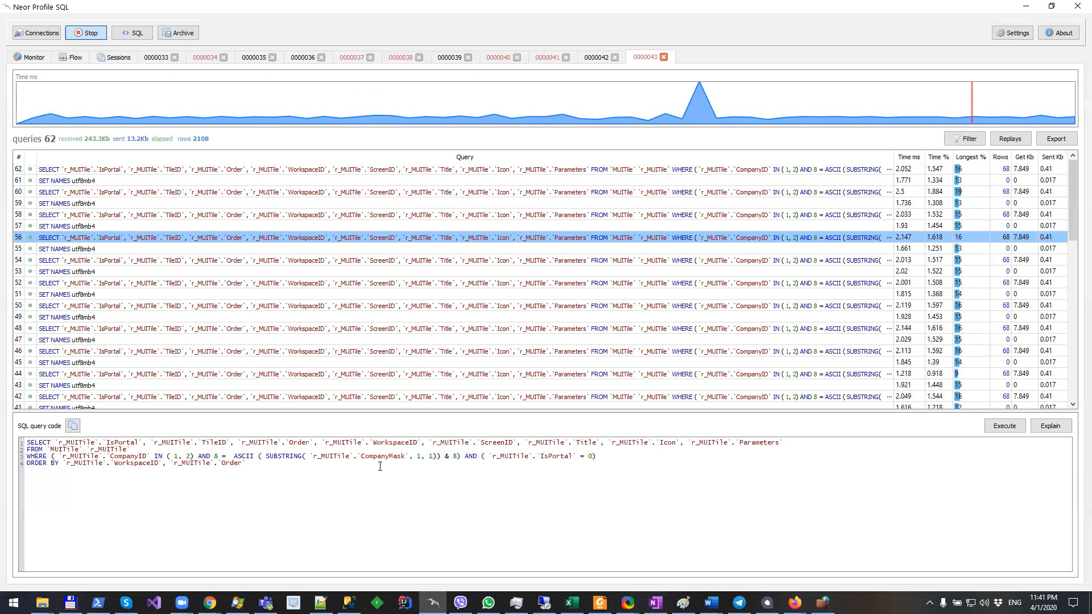